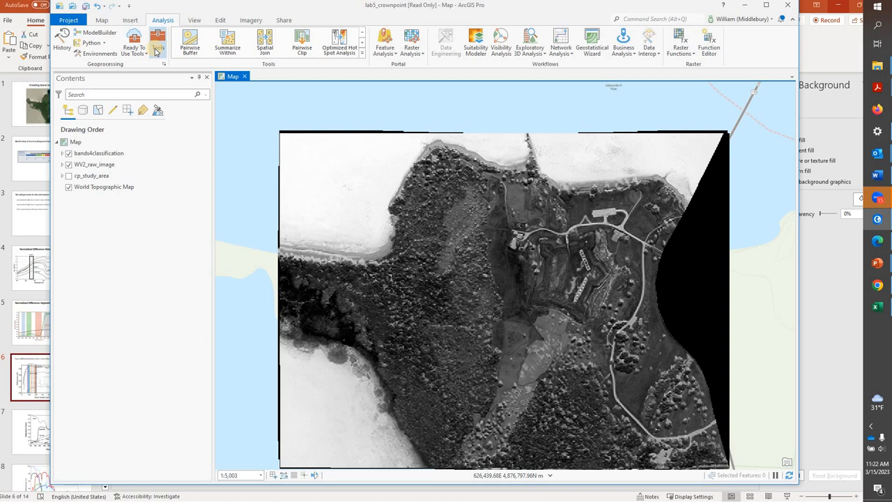
- Search the geoprocessing tools for 'composite' and open Composite Bands
left_click(157, 43)
type("composite")
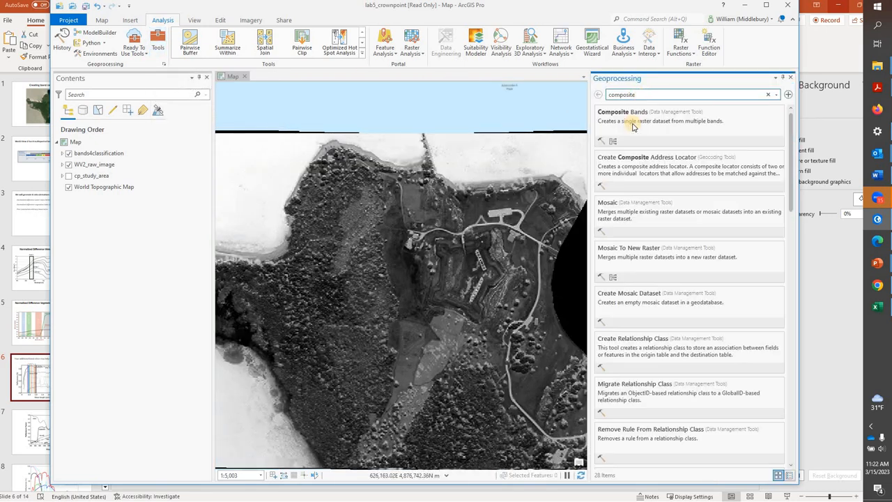
left_click(620, 111)
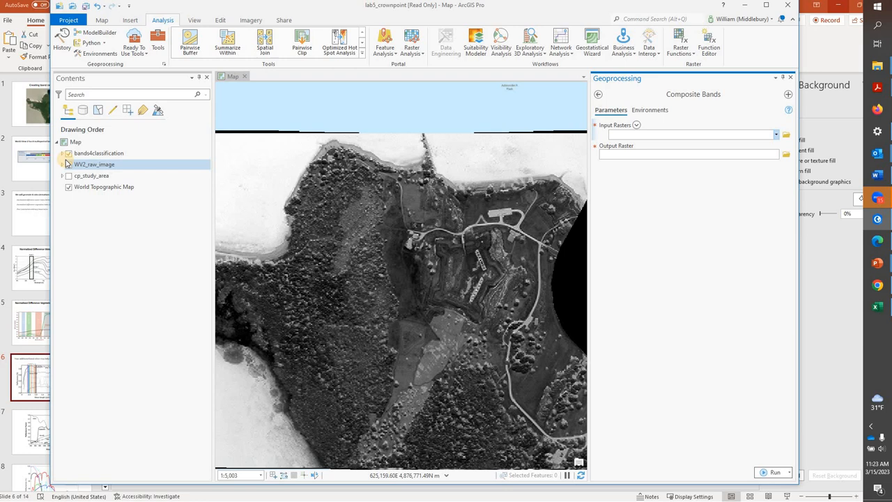
- Expand the bands4classification group and list the rasters offered for Input Rasters
left_click(94, 164)
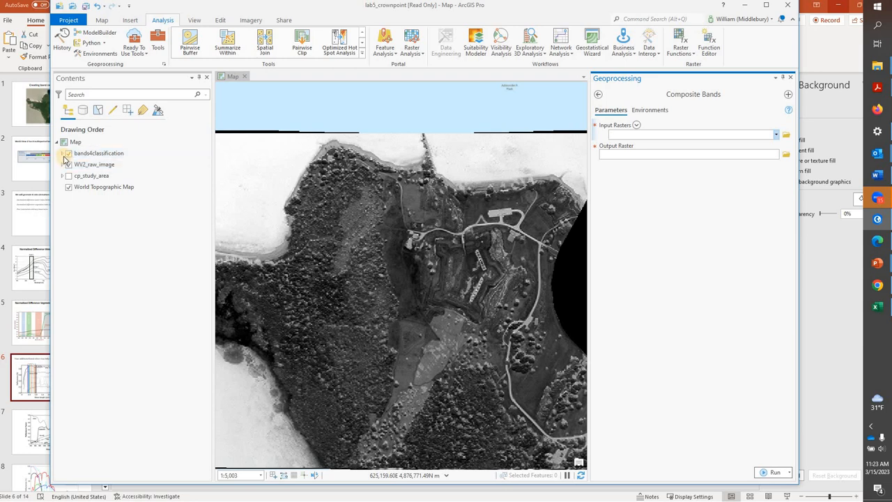
left_click(69, 152)
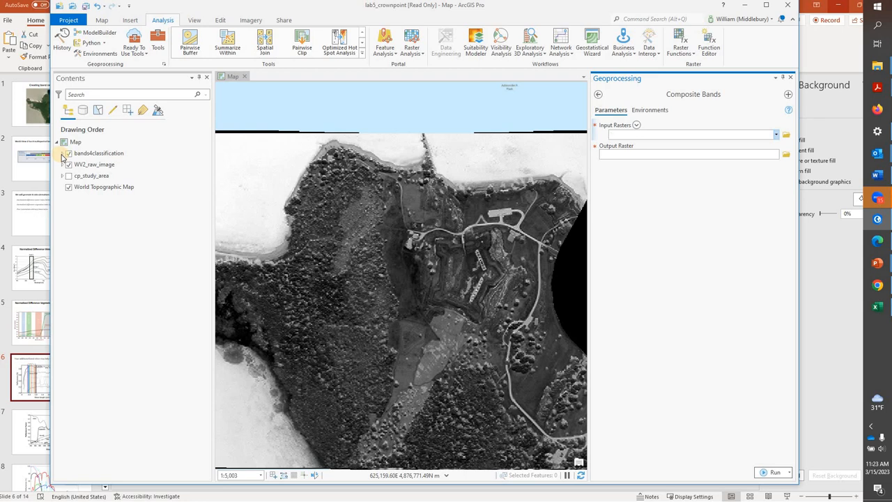
left_click(63, 152)
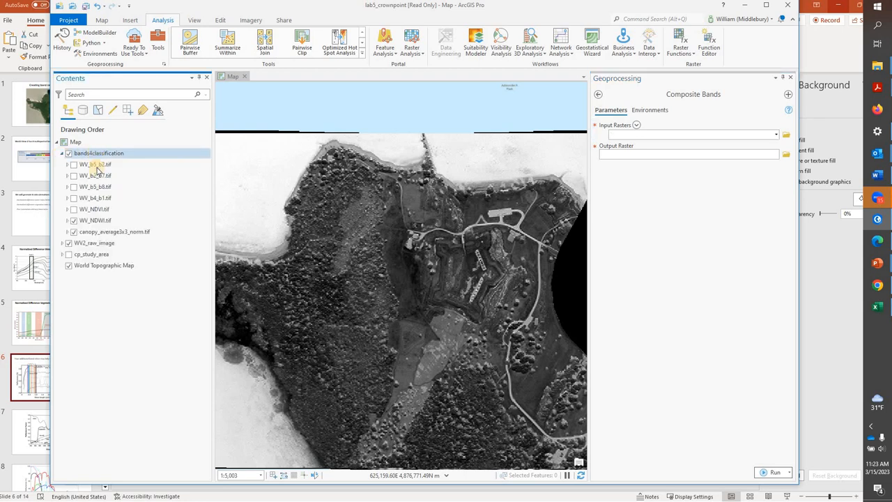
left_click(114, 231)
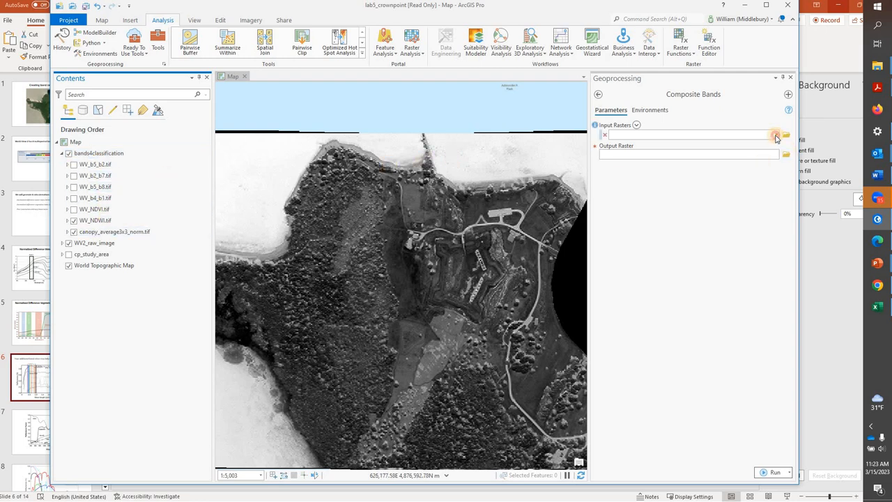
left_click(686, 135)
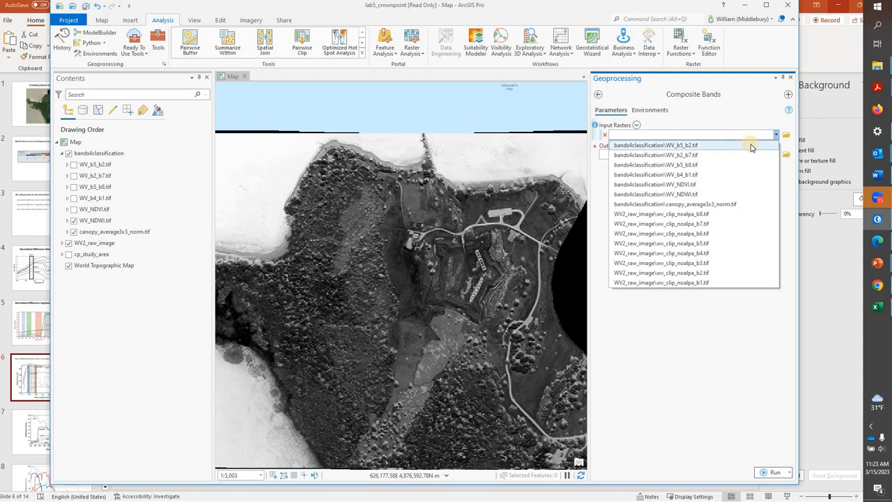
- Add WV_b5_b2, WV_b5_b8, WV_b4_b1 and WV_NDVI as composite input rasters
left_click(655, 145)
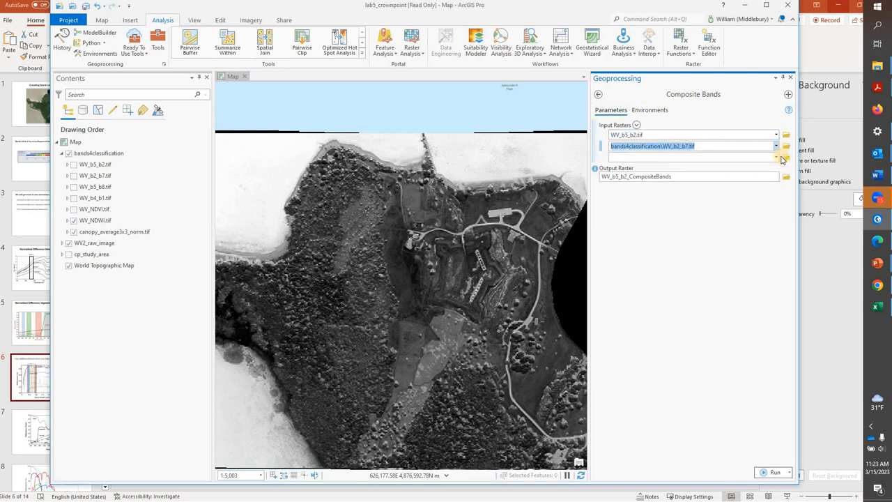
left_click(775, 146)
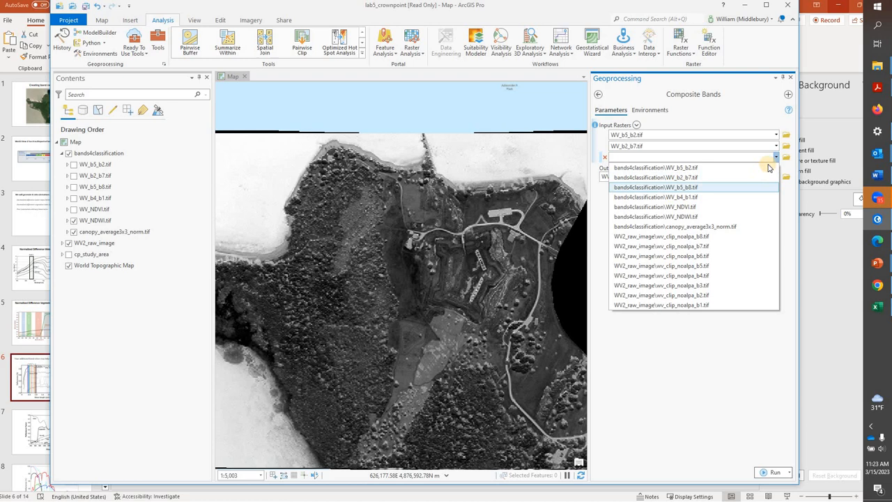
left_click(656, 198)
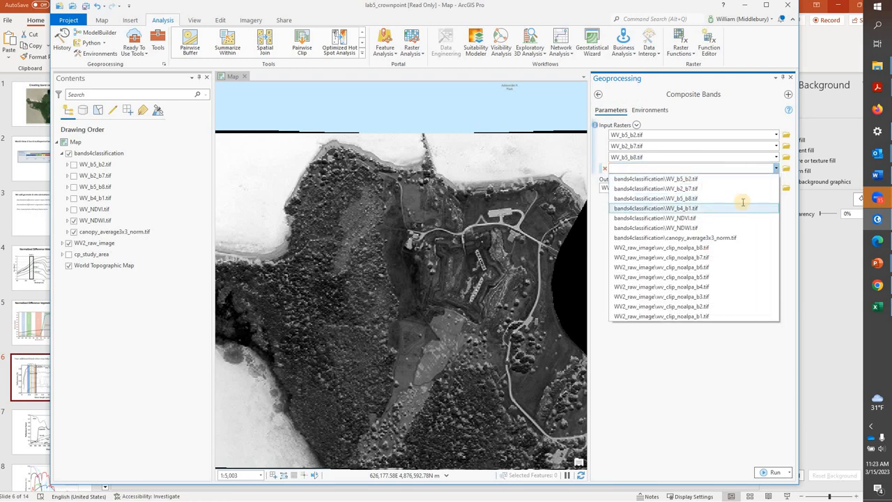
left_click(655, 208)
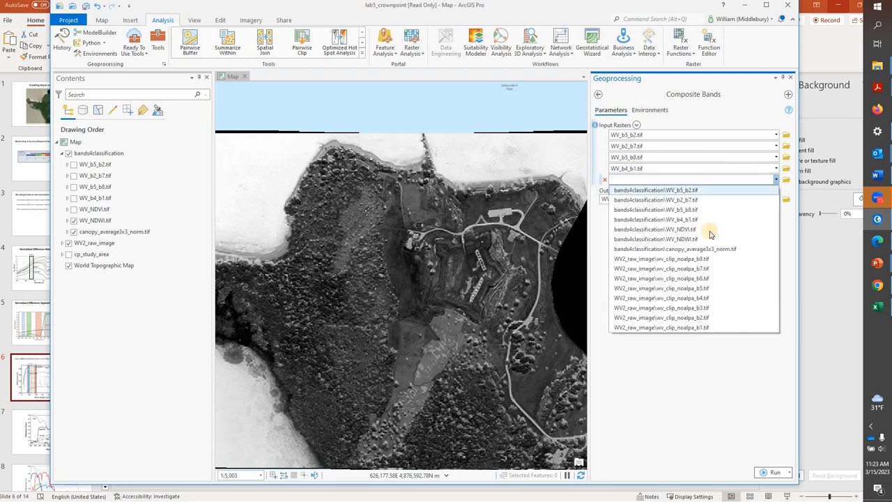
left_click(654, 229)
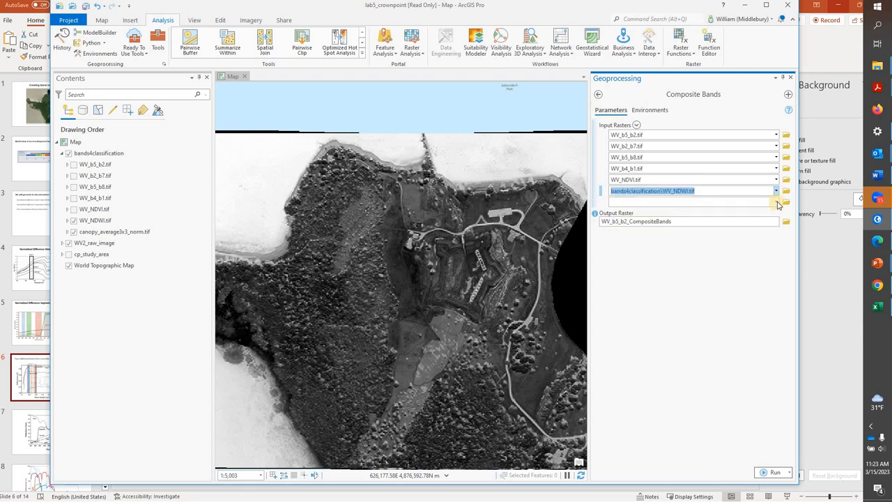
left_click(776, 201)
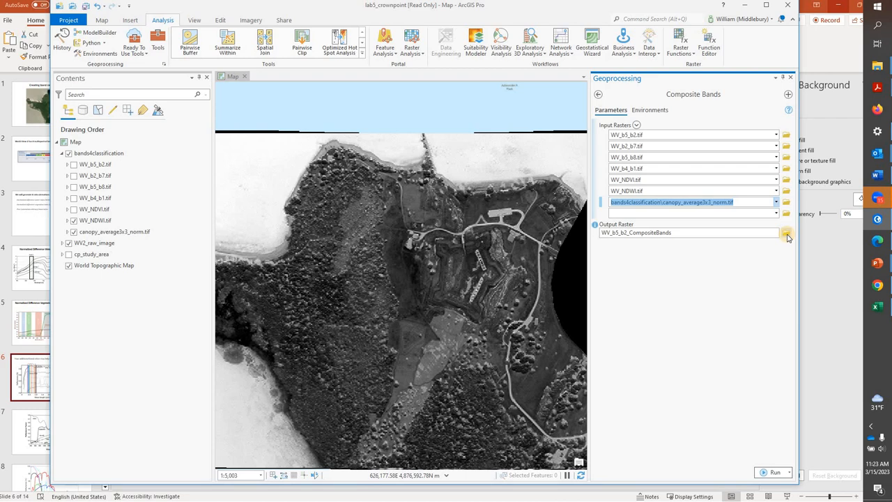
mouse_move(786, 234)
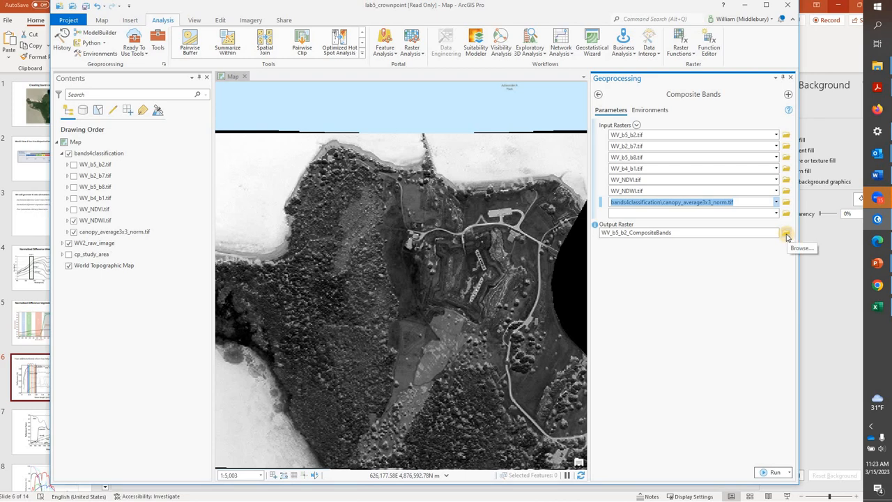
- Browse to the output folder and name the raster class_stack_51_27_58_41_NDVI_NDWI_CH3x3norm.tif
left_click(786, 233)
type("class_stack_52_27_58_41_NDVI_NDWI_CH3x3norm.tif")
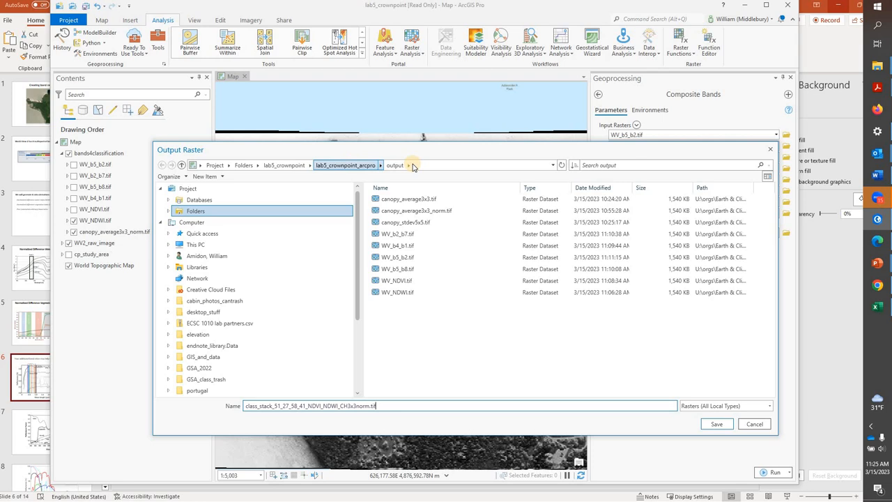
left_click(396, 166)
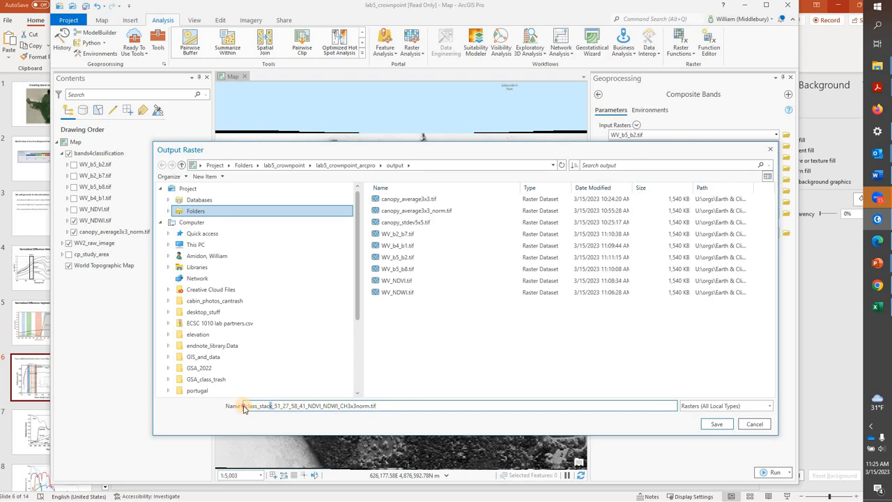
double_click(258, 406)
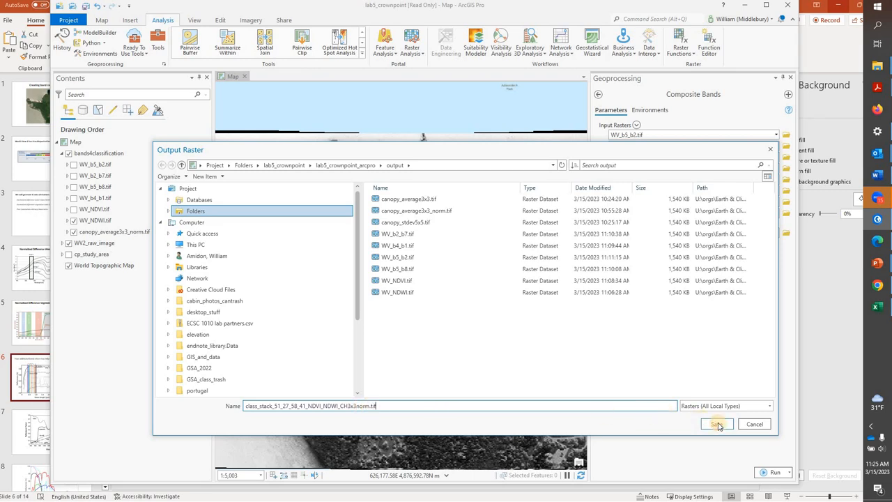
- Save the output path and run Composite Bands to build the seven-band class_stack raster
left_click(717, 424)
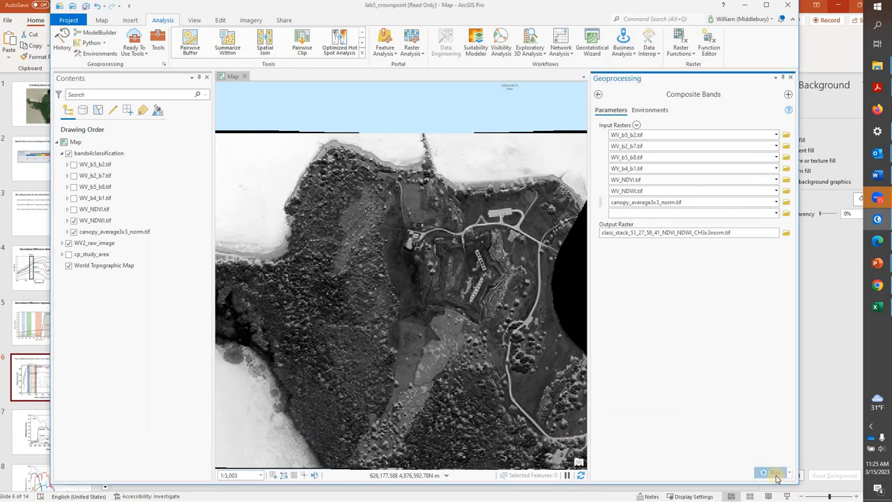
left_click(772, 473)
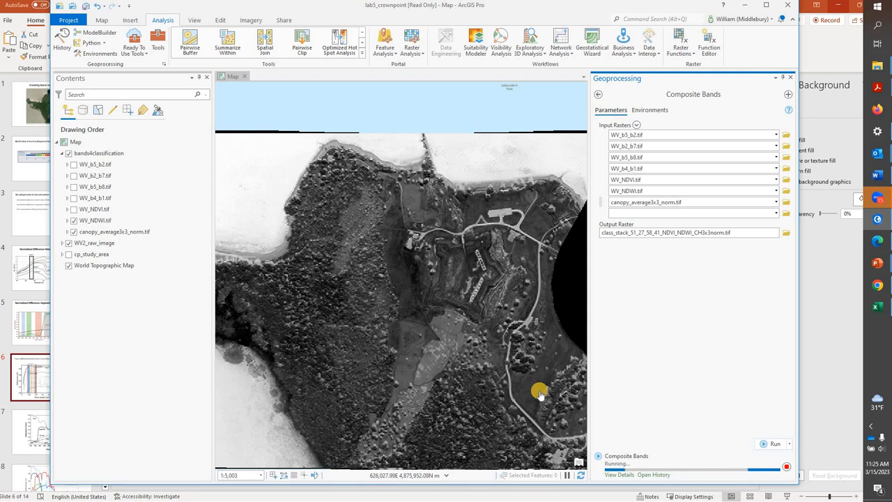
mouse_move(428, 373)
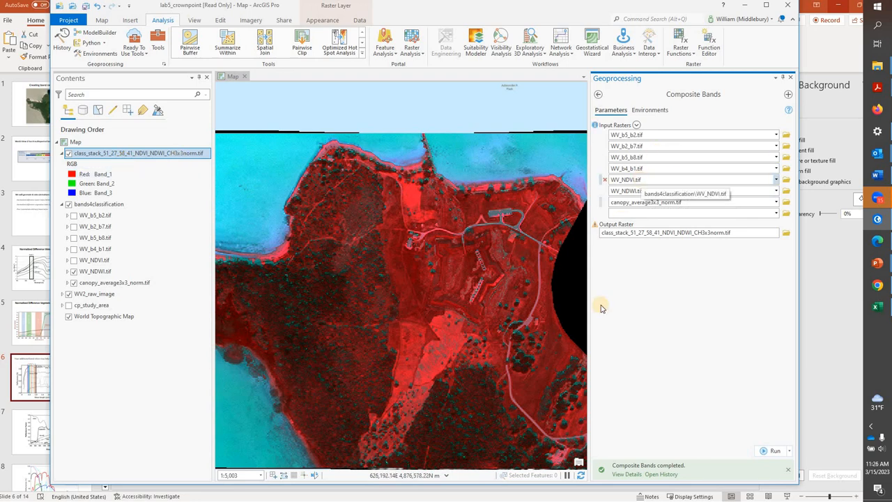
mouse_move(625, 402)
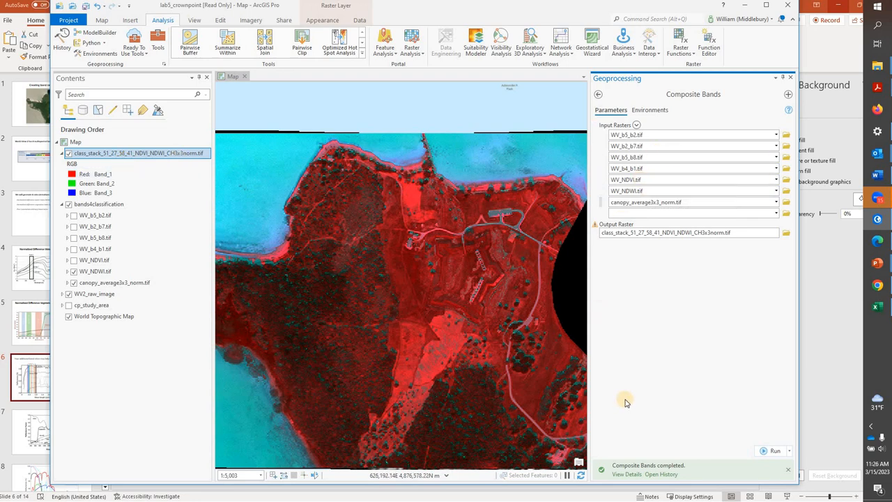